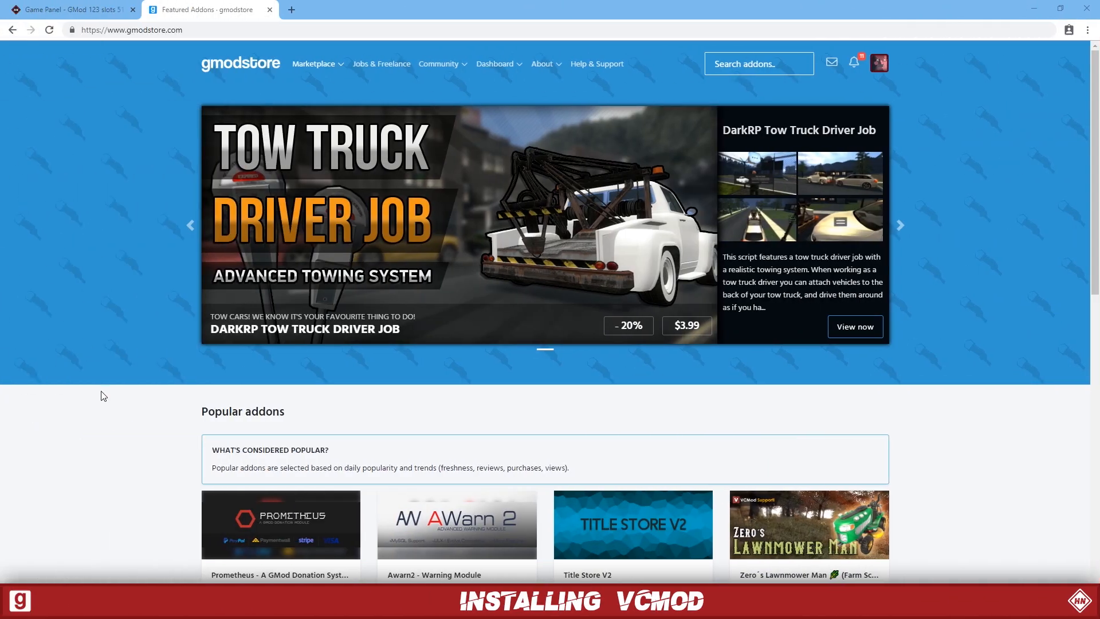
Search the store for "vcm" to bring up the VCMod Main addon.
click(758, 64)
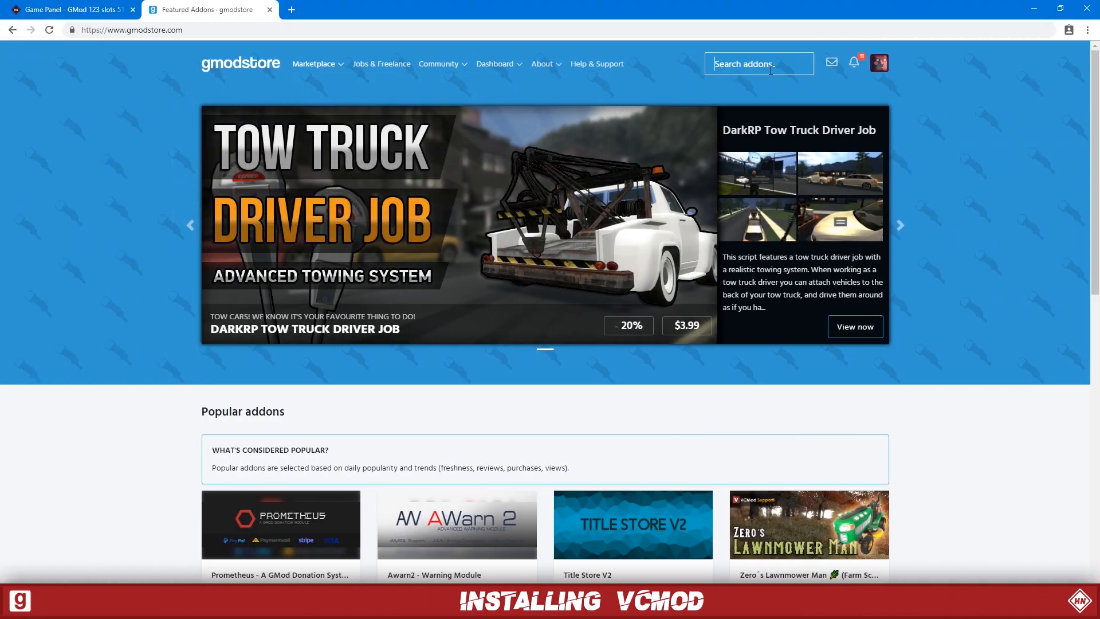
text(vcm)
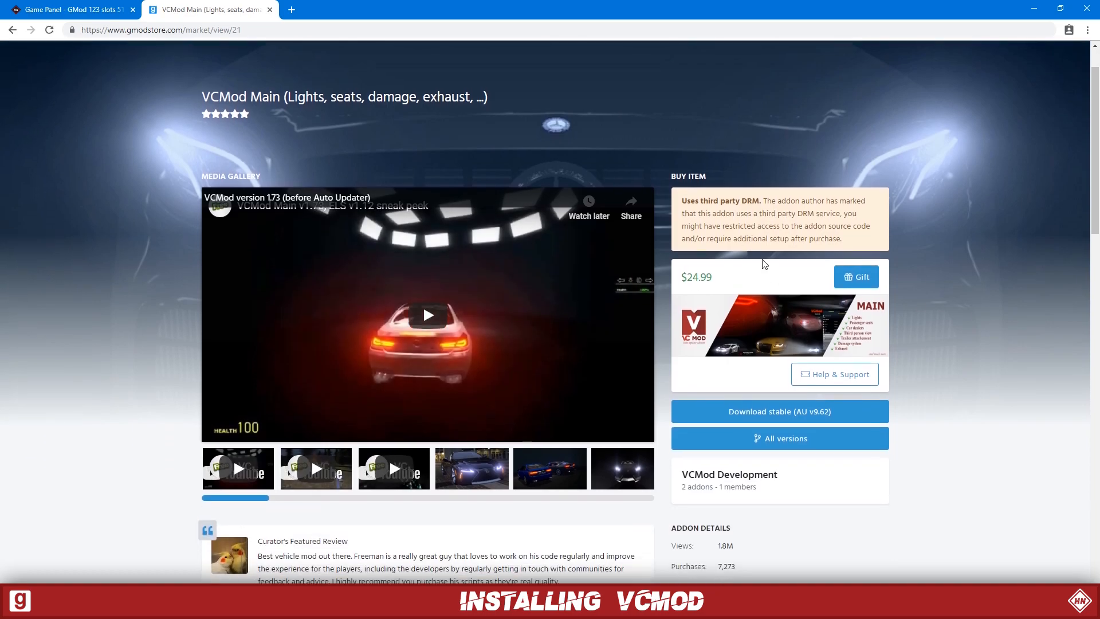
mouse_move(742, 400)
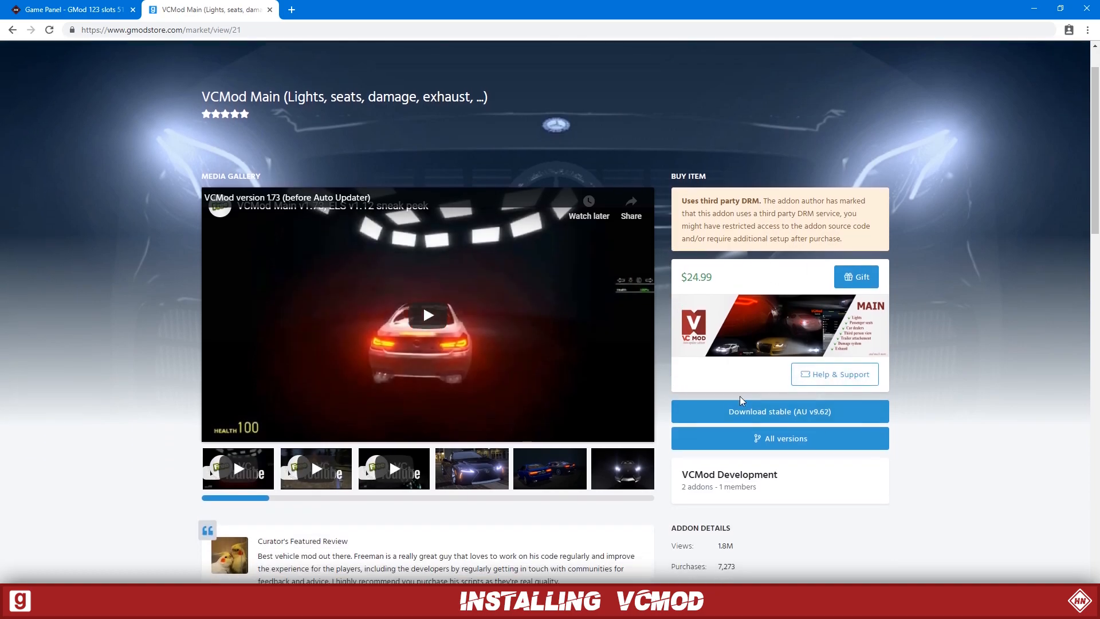
Download the stable VCMod Main release (AU v9.62) as a zip archive.
click(779, 411)
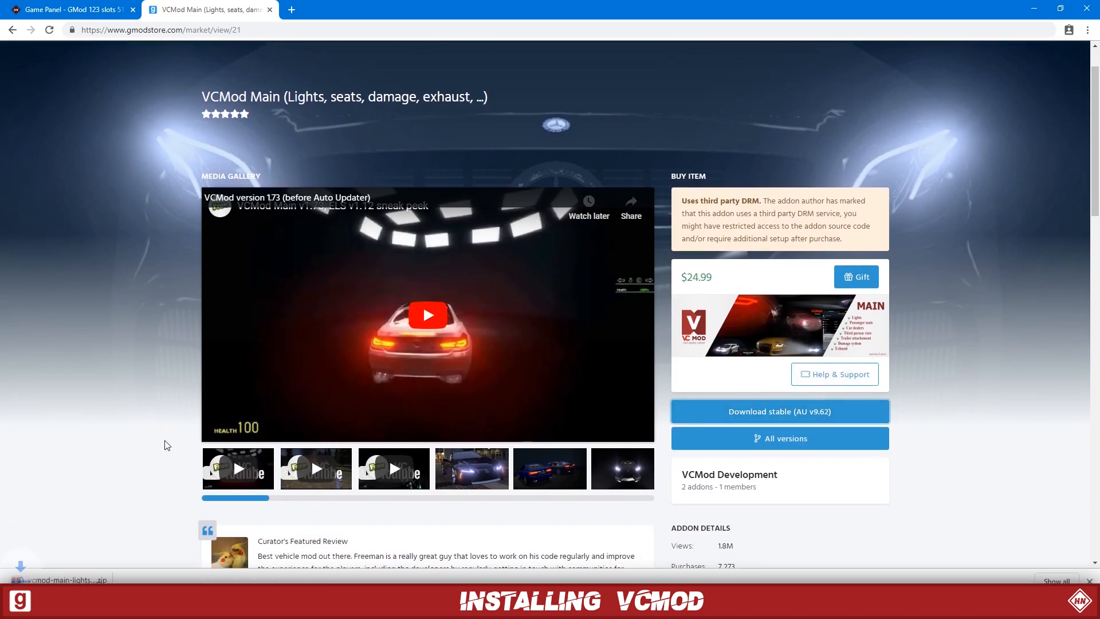
mouse_move(100, 542)
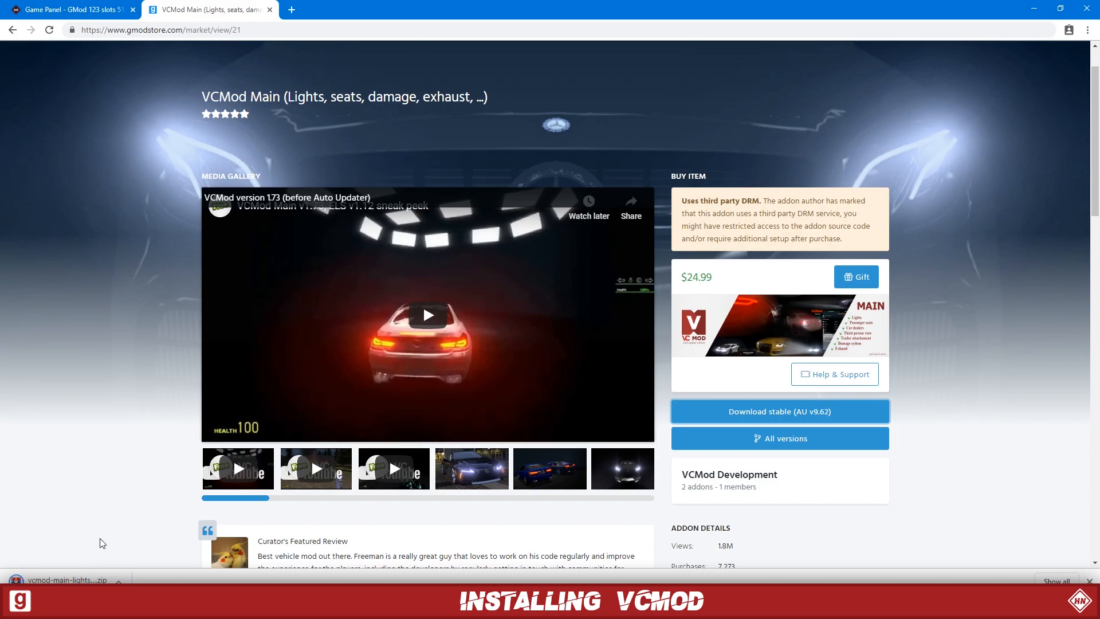
mouse_move(95, 569)
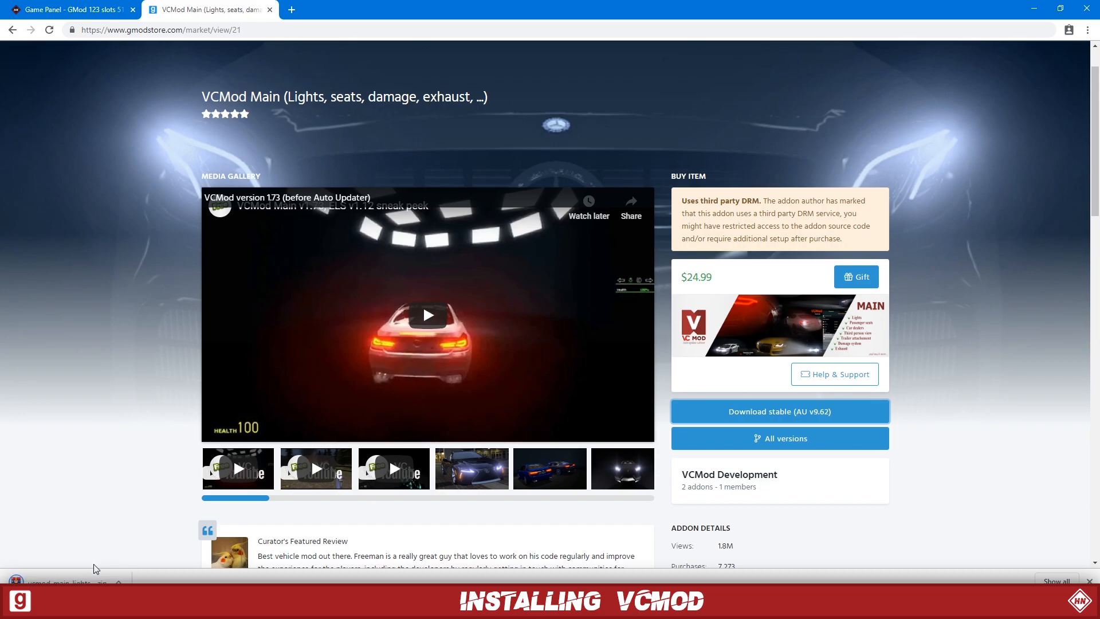
mouse_move(97, 529)
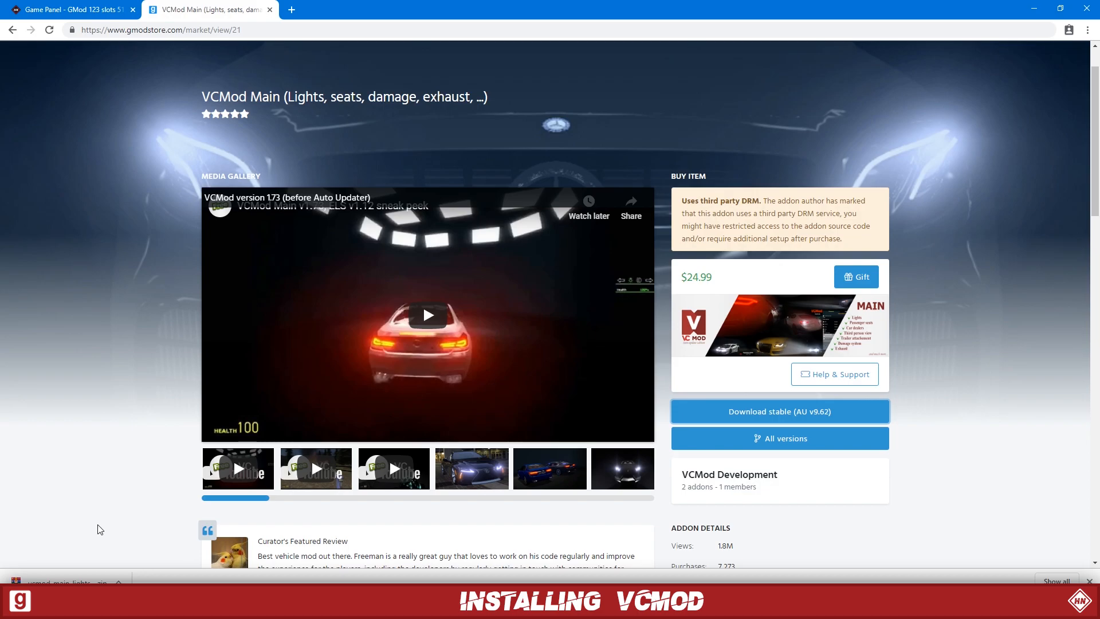
mouse_move(95, 546)
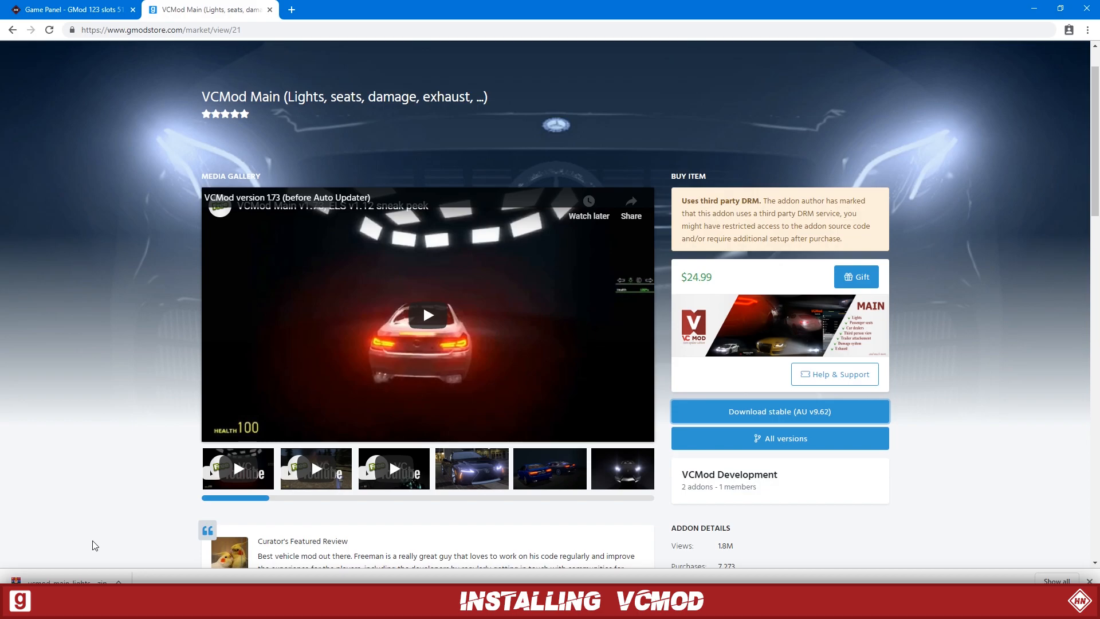
mouse_move(217, 148)
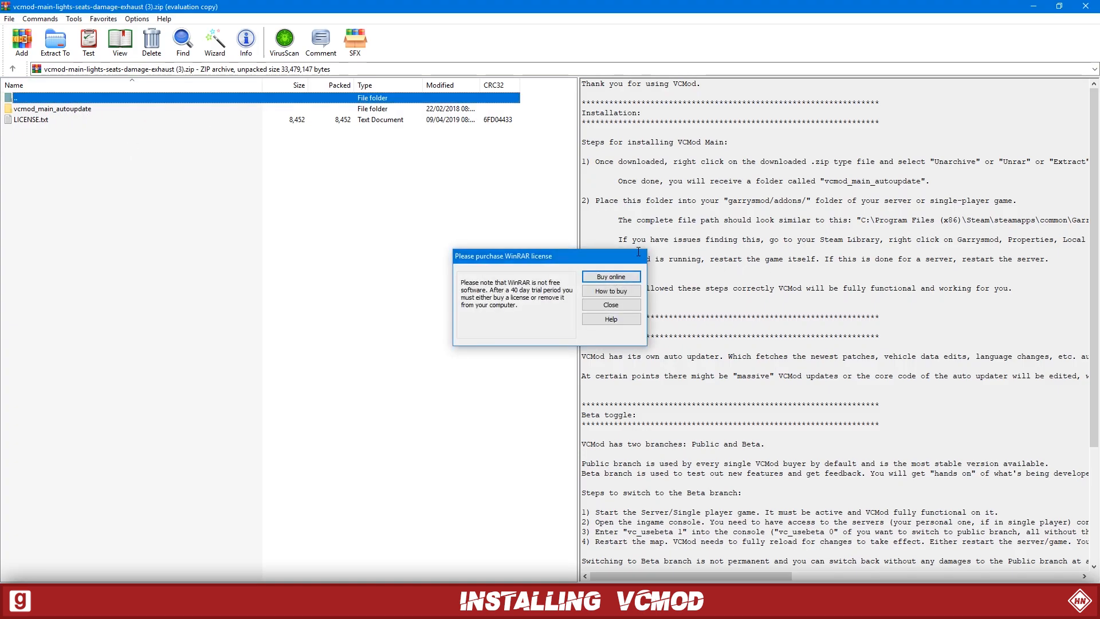
Dismiss the licence reminder and view the vcmod_main_autoupdate folder in WinRAR.
click(609, 304)
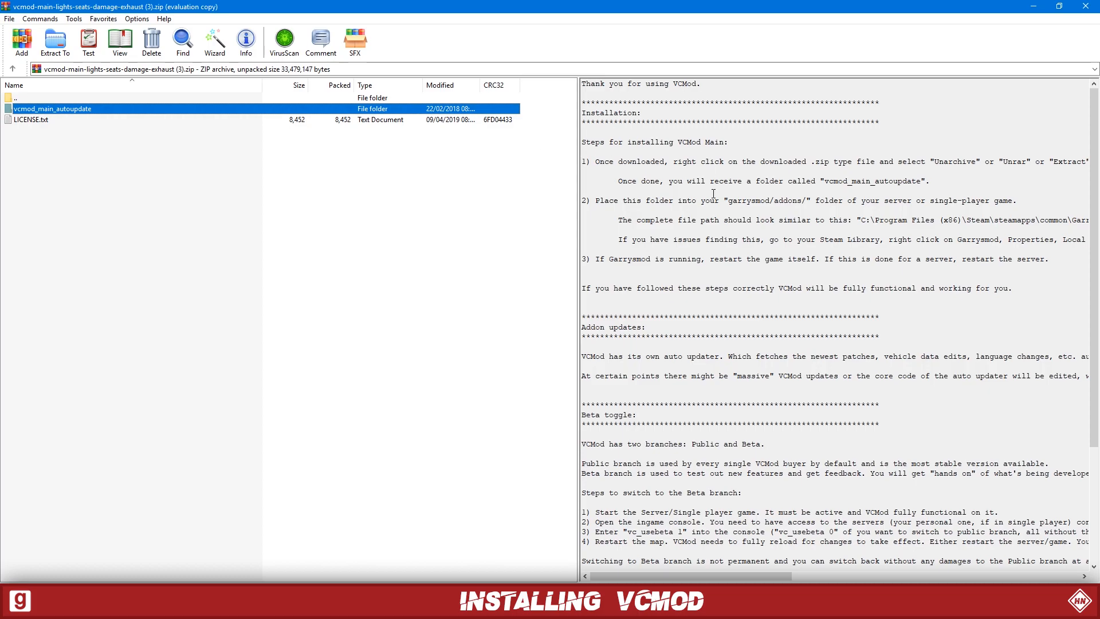
mouse_move(593, 130)
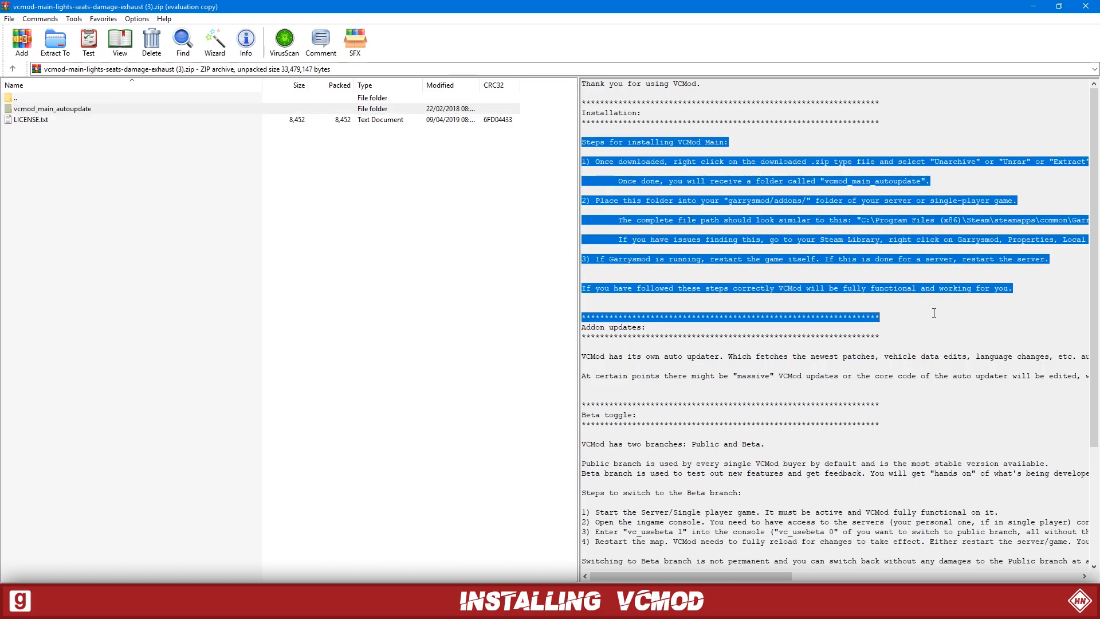
click(247, 225)
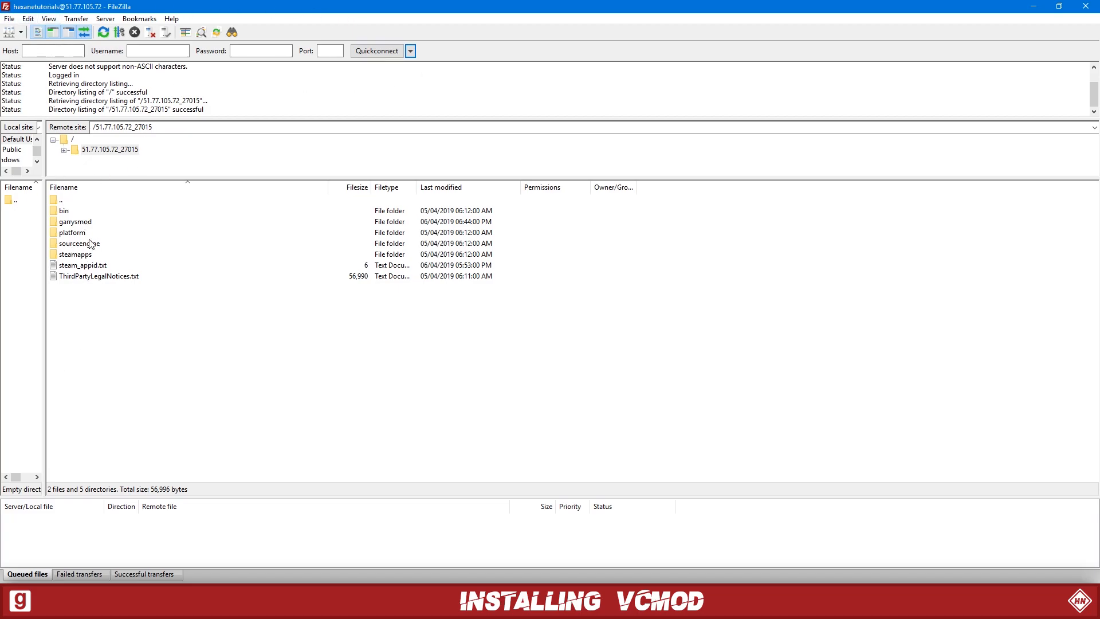
Drag vcmod_main_autoupdate from WinRAR into the server's garrysmod/addons folder.
double_click(76, 221)
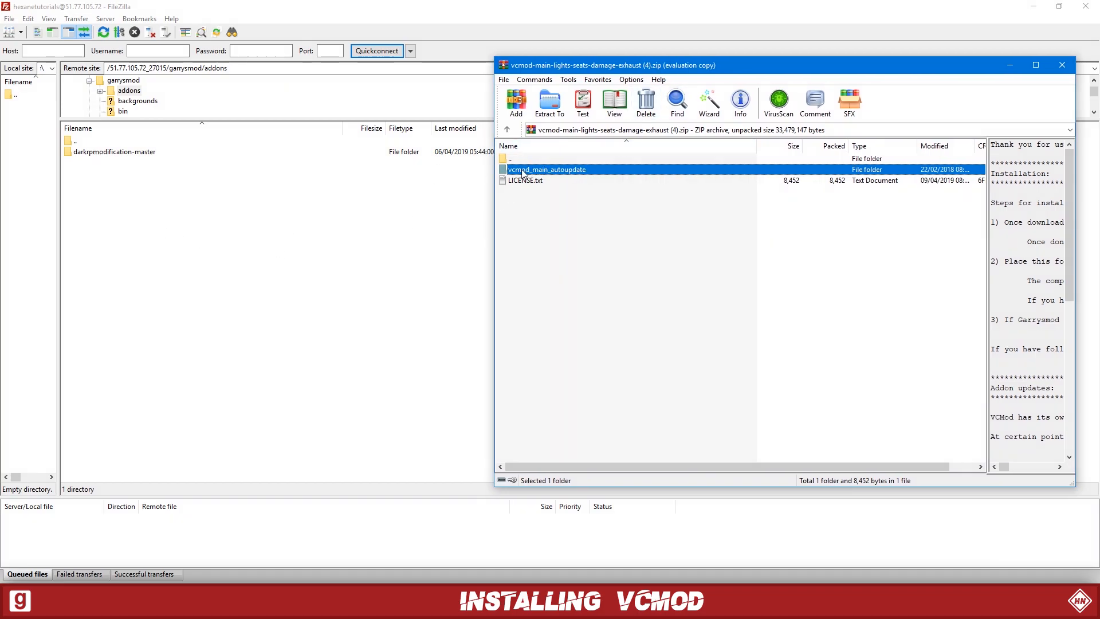
click(549, 102)
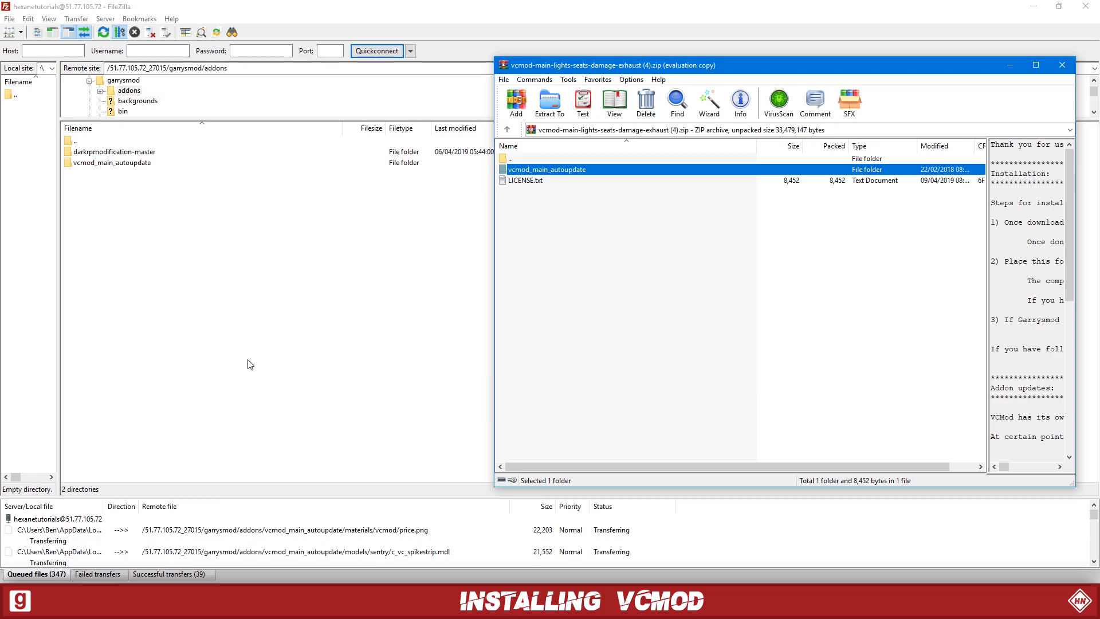
click(1062, 64)
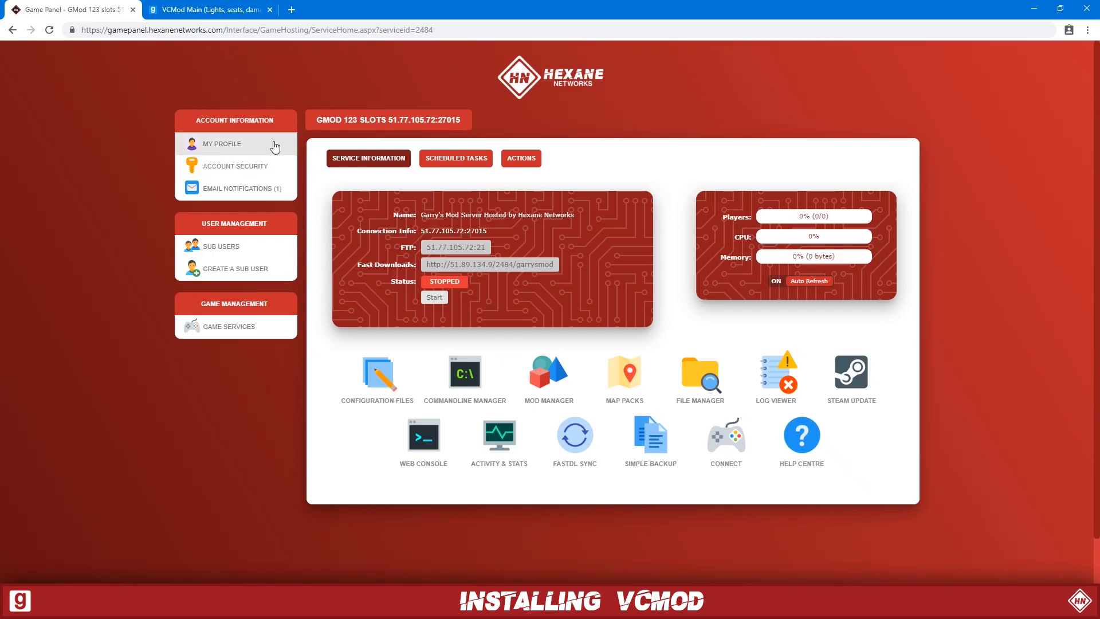
mouse_move(442, 313)
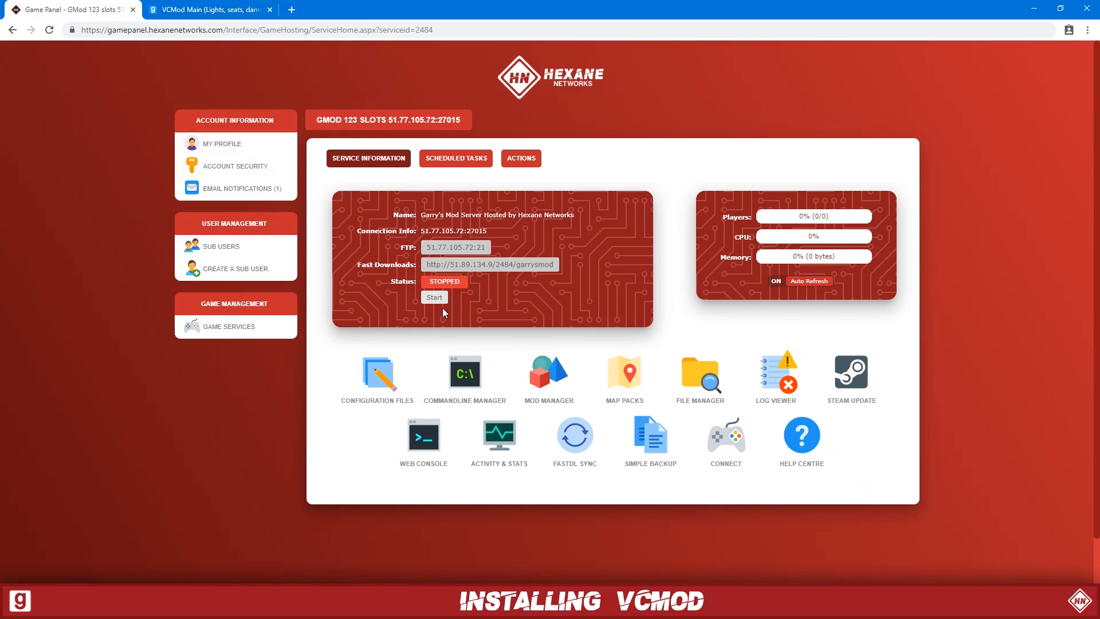
Start the Garry's Mod server and bring up its live web console.
click(433, 297)
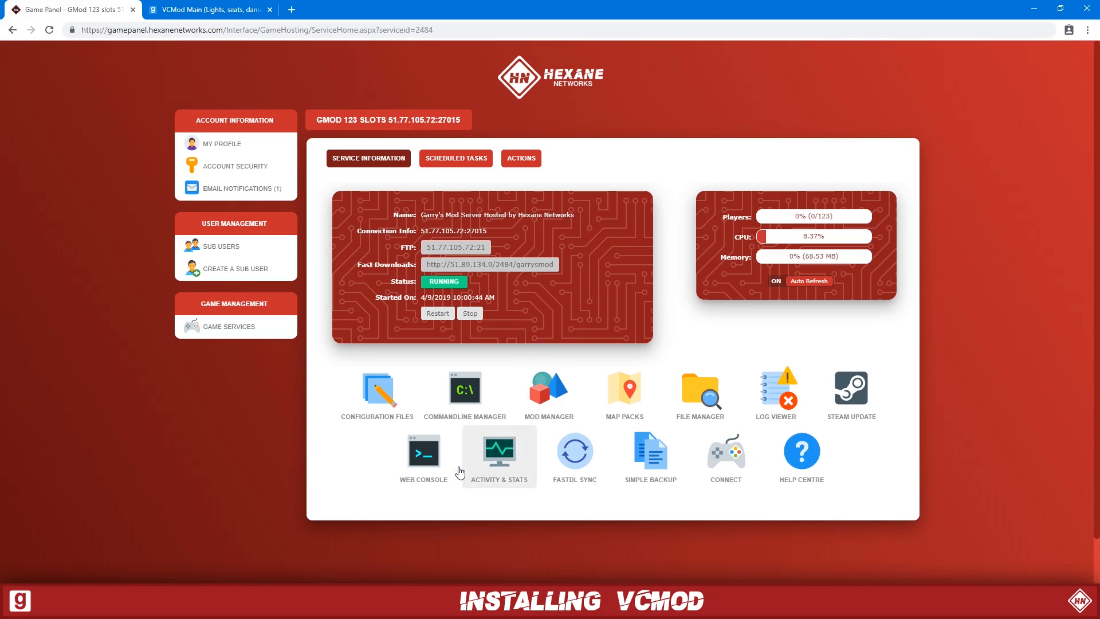
click(423, 452)
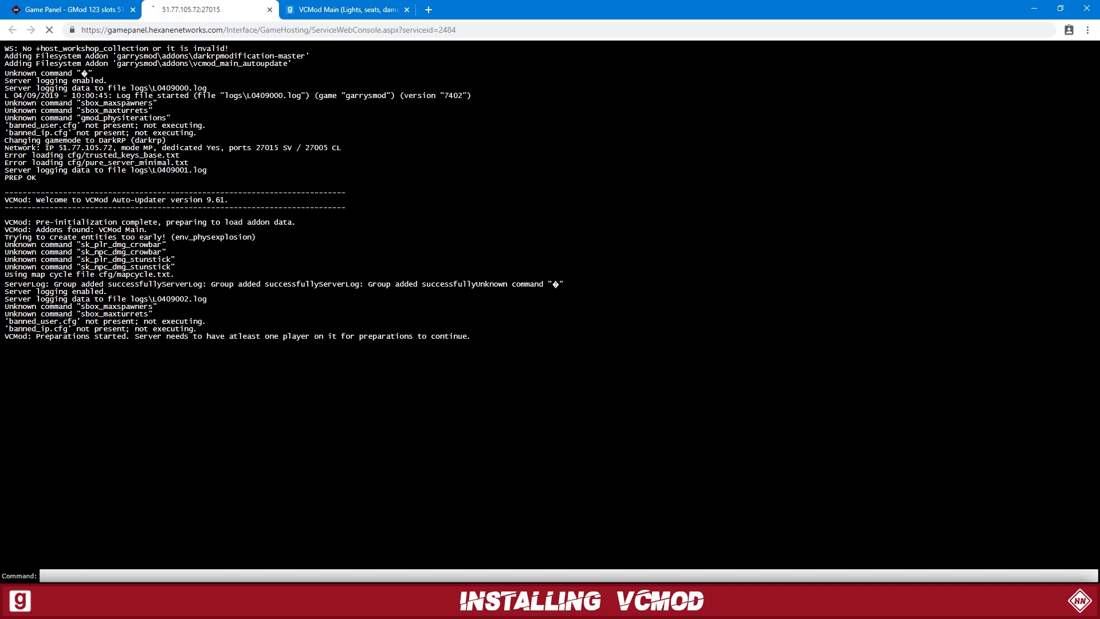
mouse_move(267, 238)
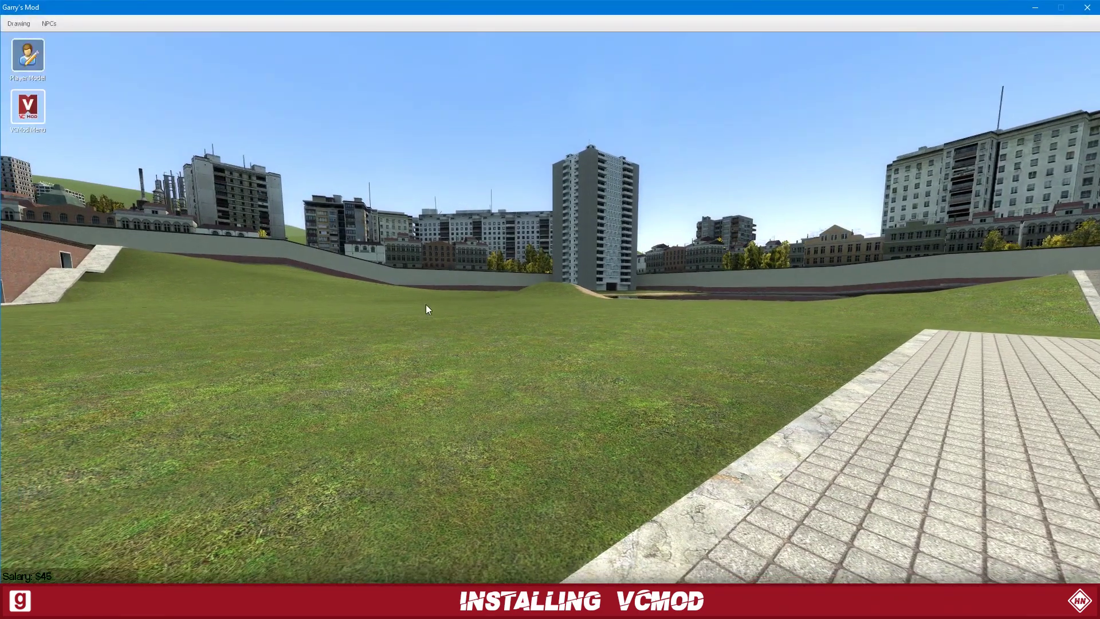
mouse_move(27, 118)
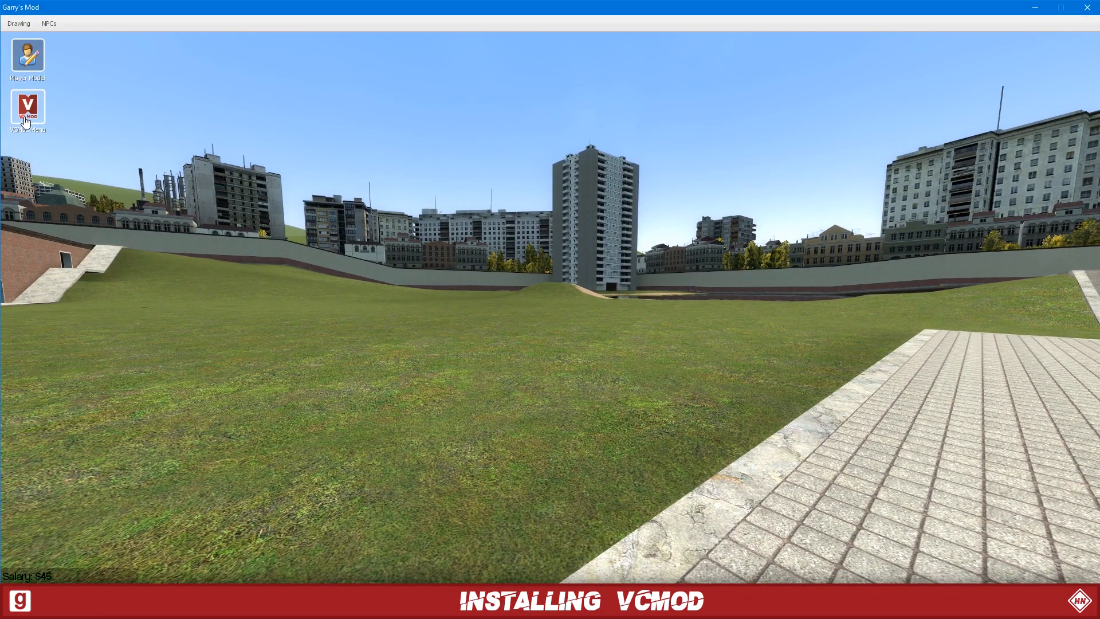